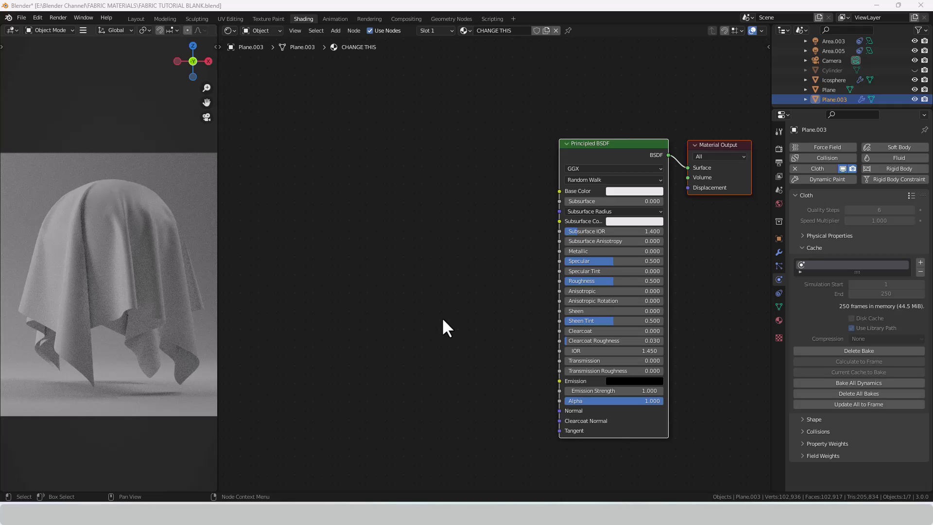
mouse_move(452, 300)
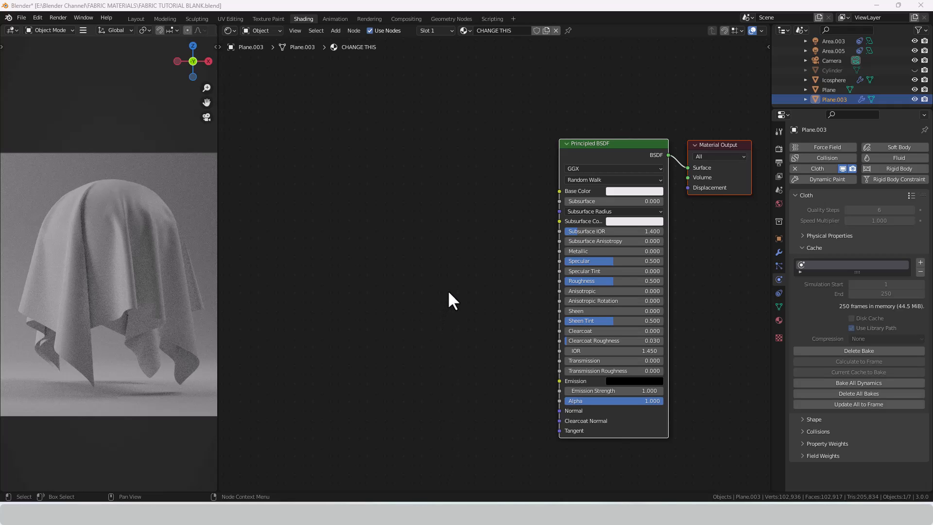
- Add a Wave Texture feeding Base Color and switch its profile to Triangle
left_click(334, 30)
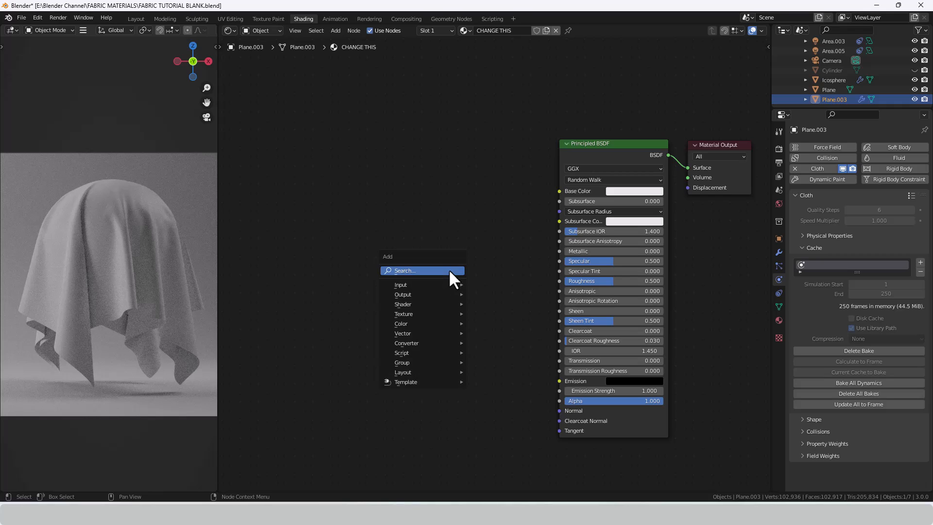
mouse_move(423, 271)
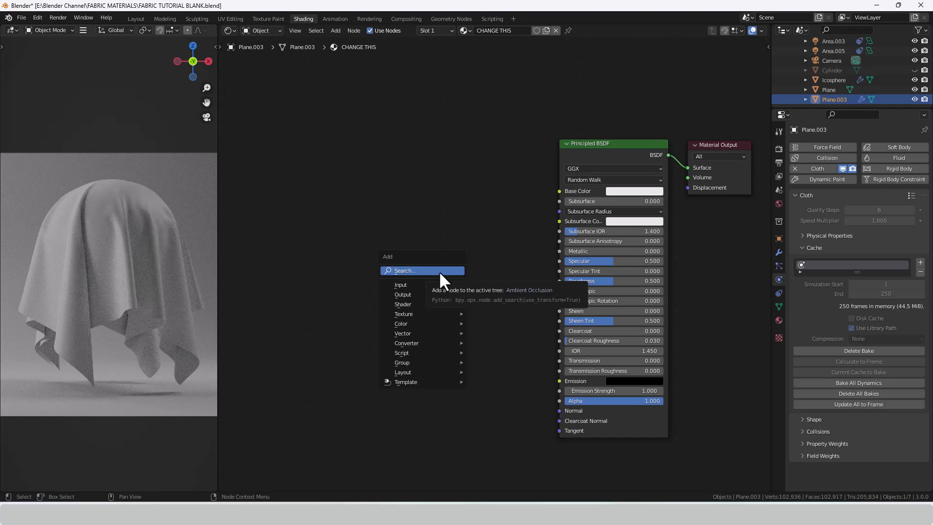
type("WAVE")
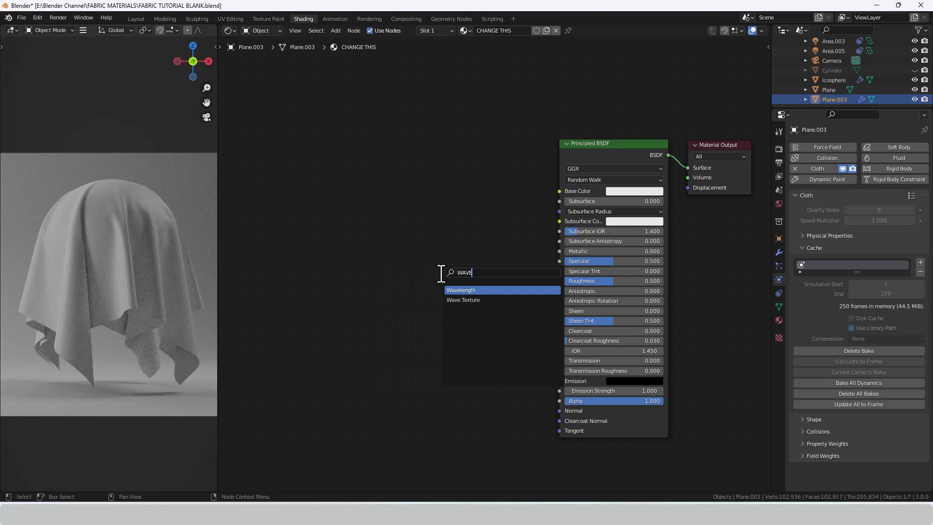
left_click(463, 300)
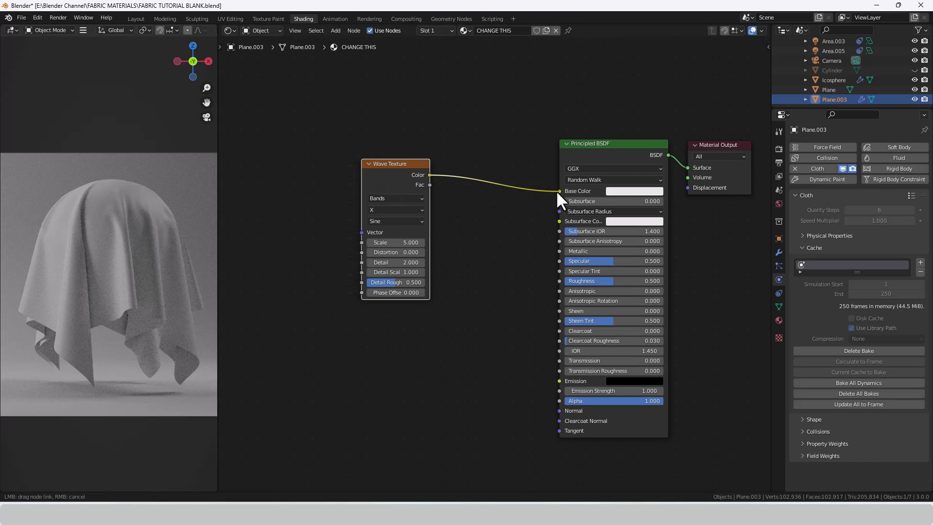
left_click(560, 192)
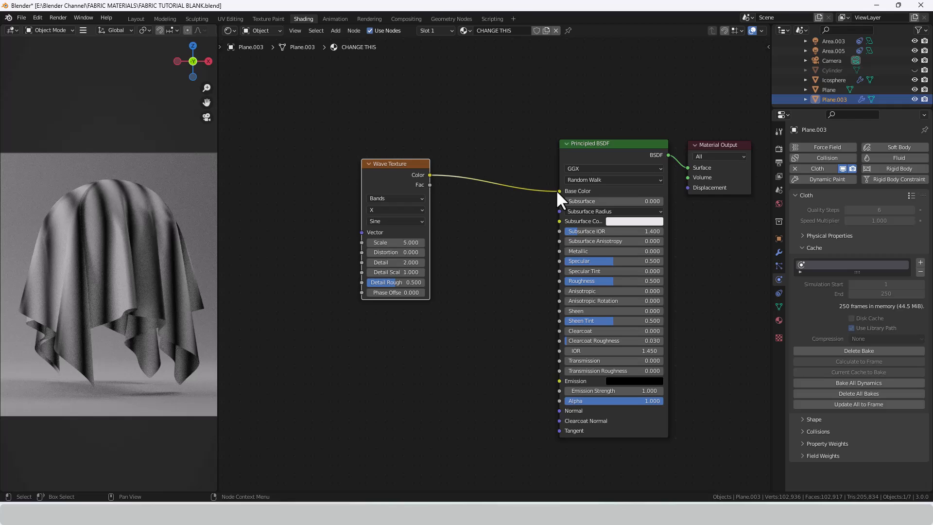
mouse_move(396, 198)
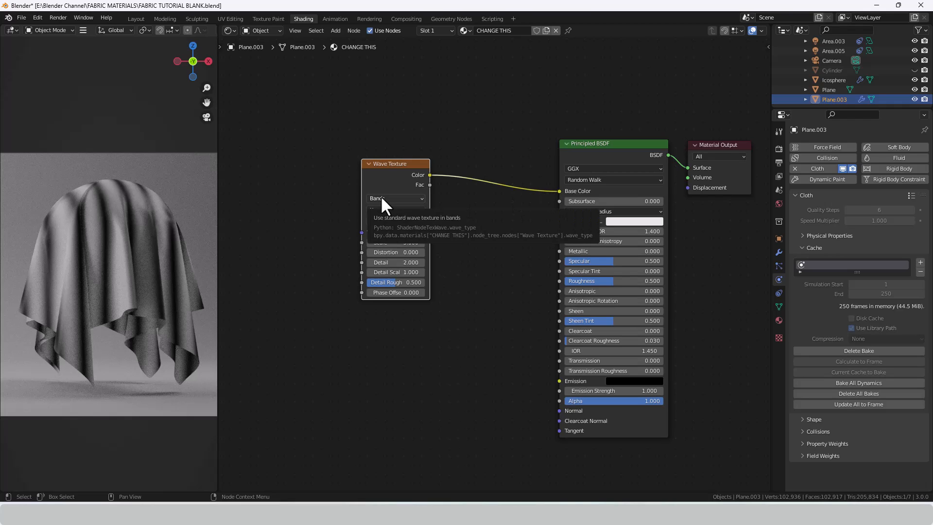
left_click(396, 210)
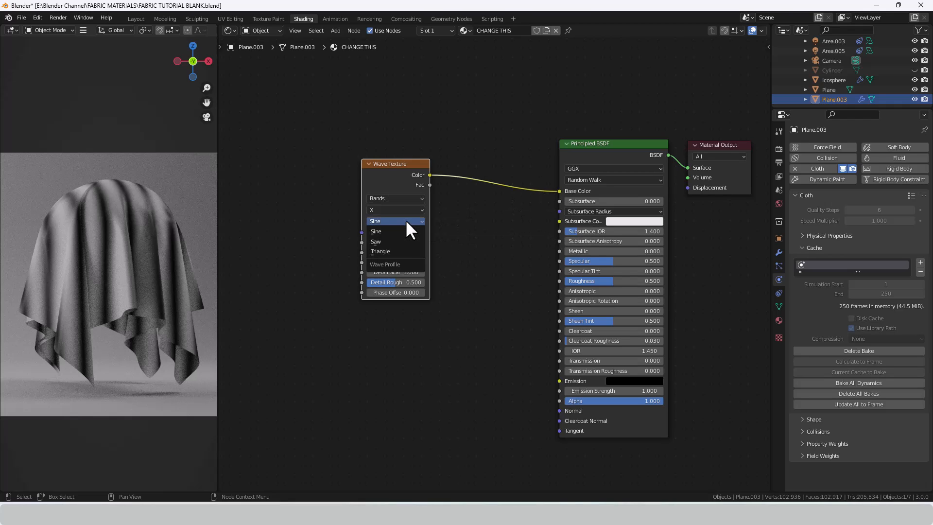
left_click(380, 250)
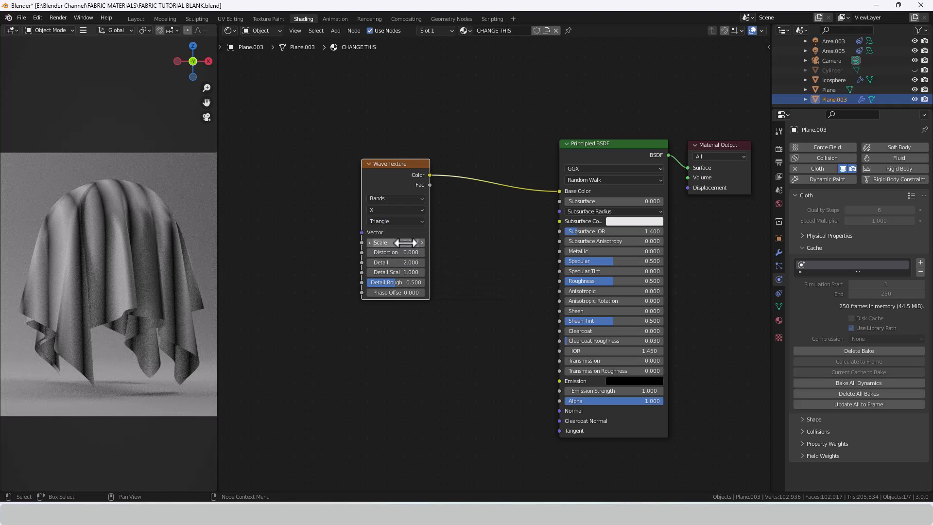
- Set the Wave Texture Scale to 30 and zero its Distortion and detail settings
double_click(396, 242)
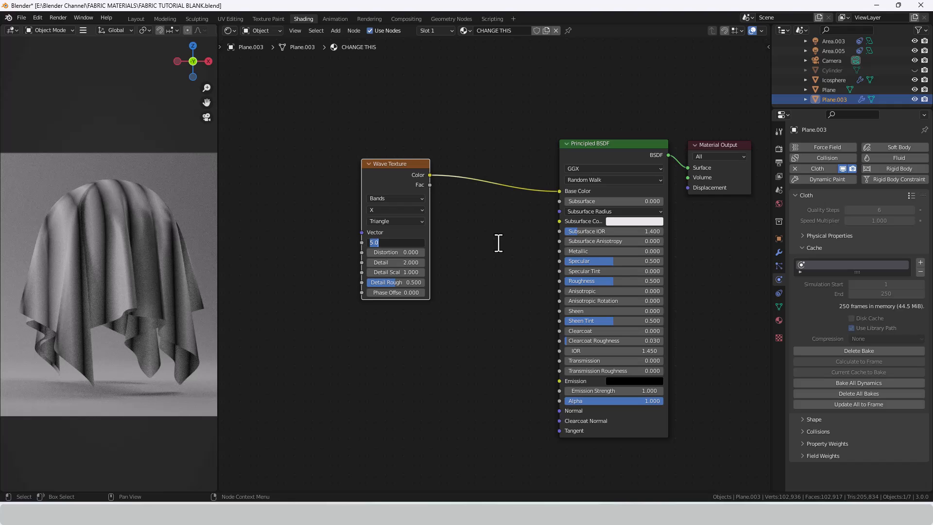
type("30")
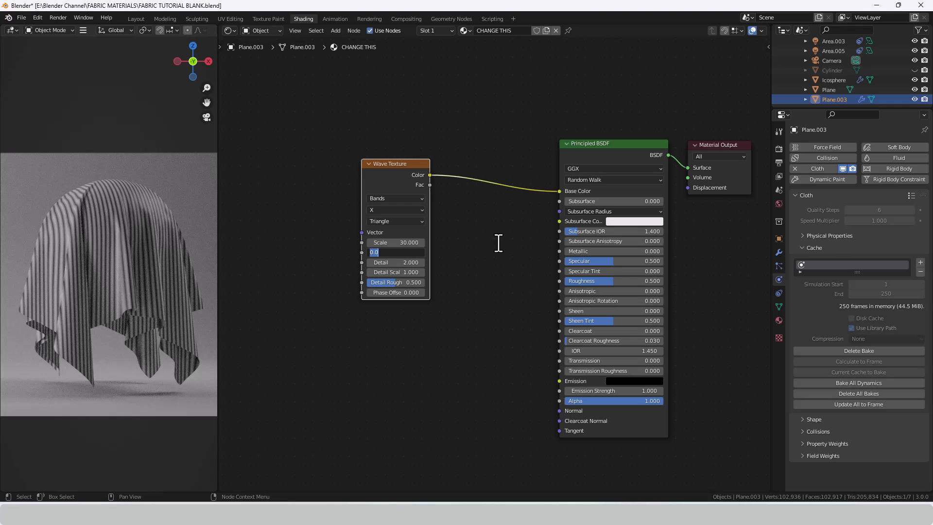
left_click(394, 262)
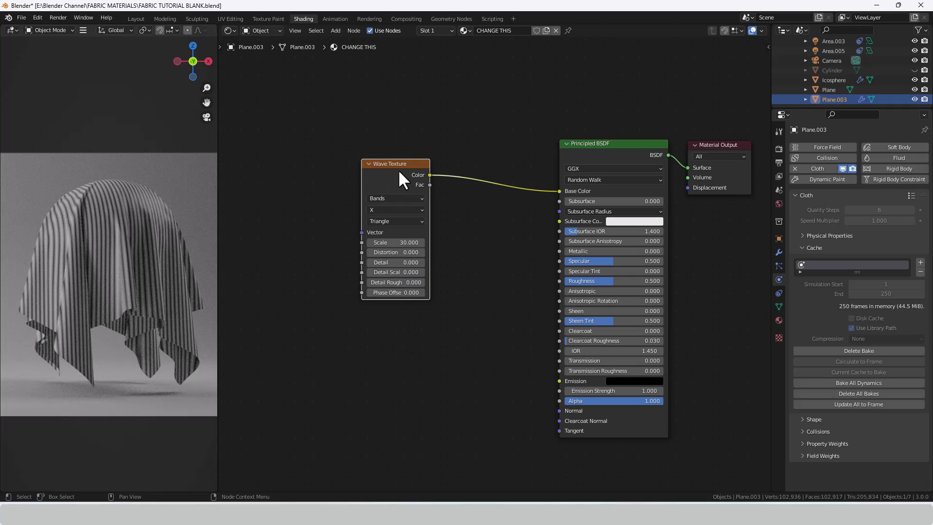
left_click(369, 163)
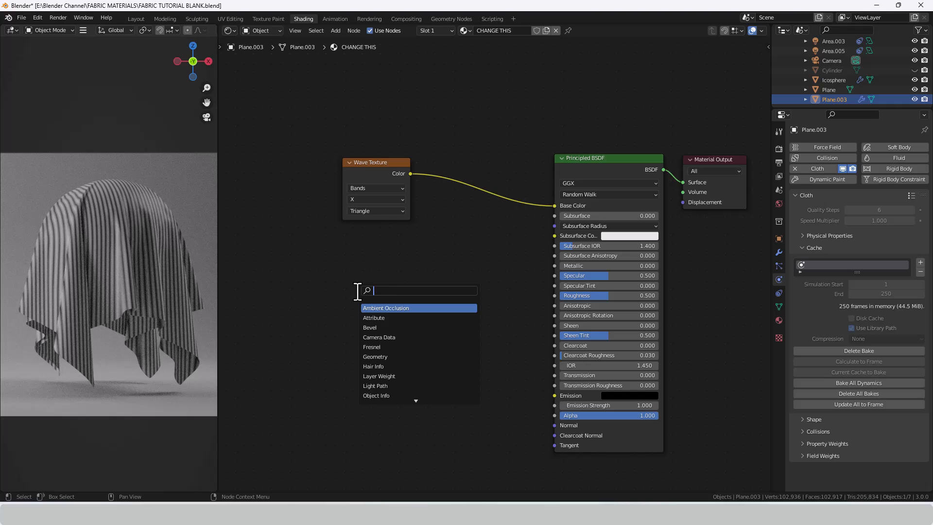
- Add a Texture Coordinate node and feed its UV output into the wave's Vector input
type("TEXT")
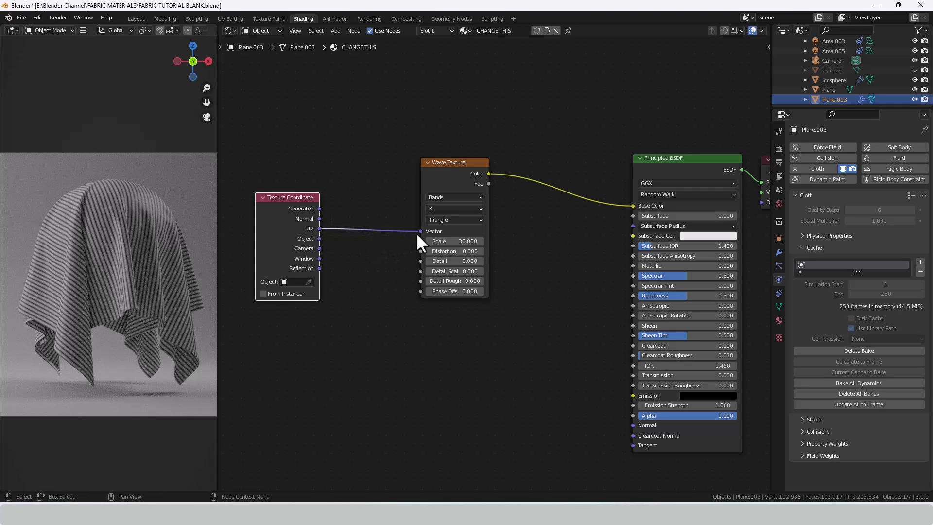
left_click(425, 162)
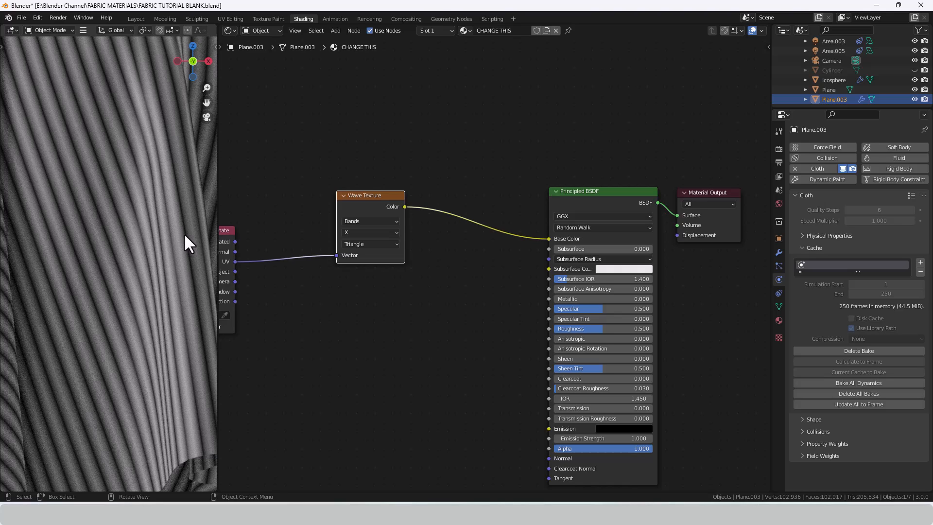
mouse_move(181, 247)
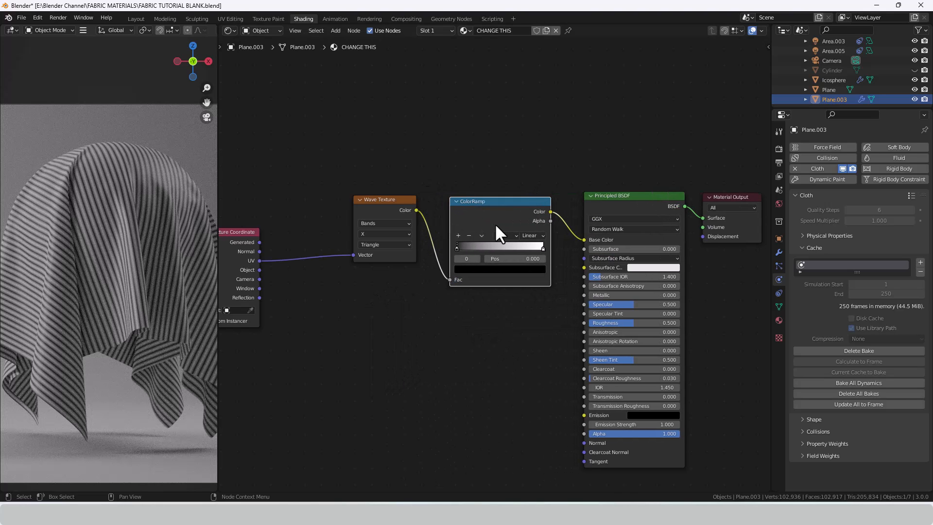
- Set the ColorRamp interpolation to Constant and move the white stop to position 0.996
left_click(530, 235)
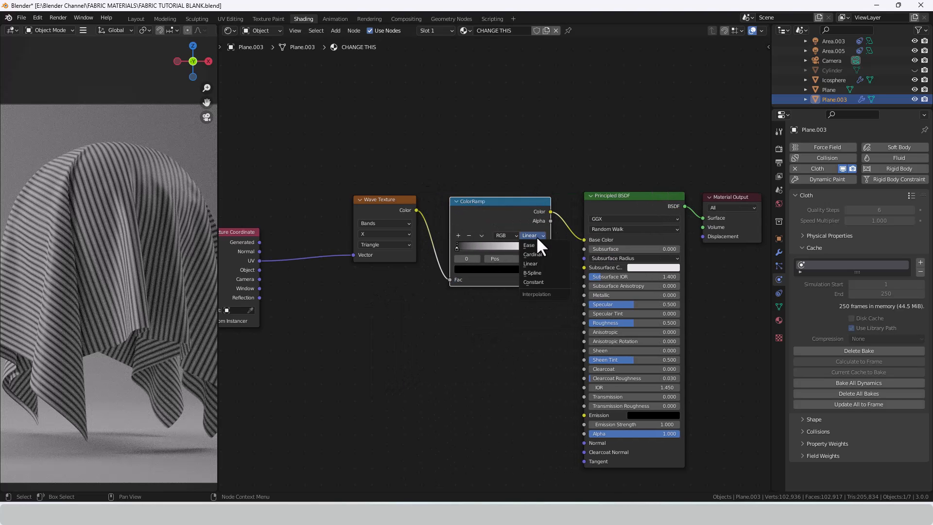
mouse_move(541, 282)
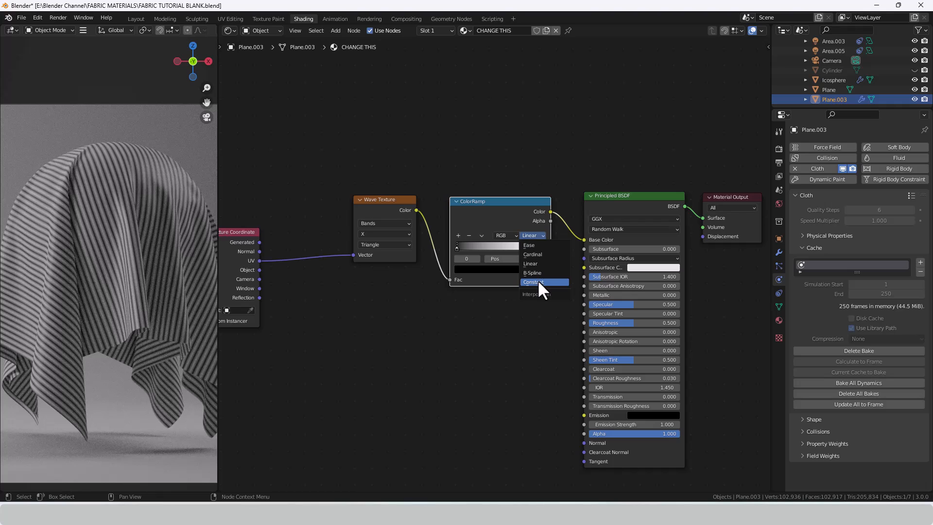
left_click(533, 282)
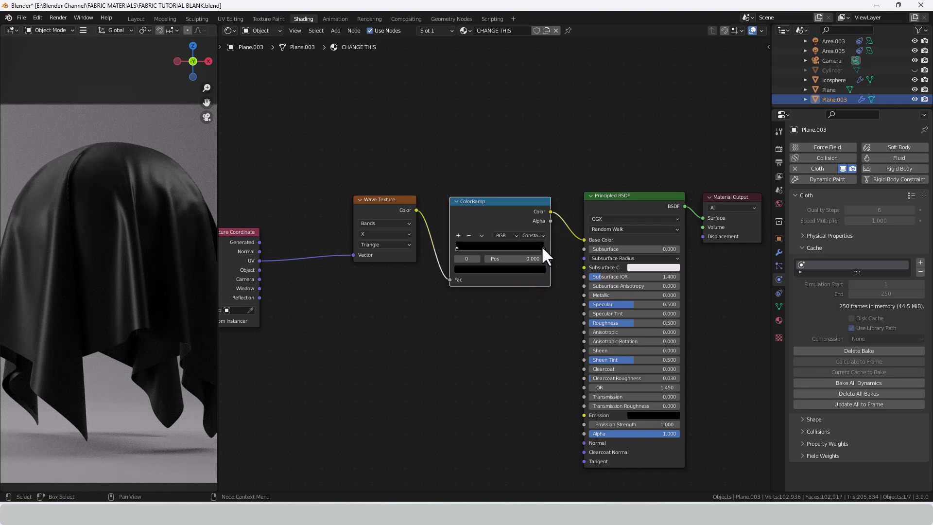
double_click(495, 259)
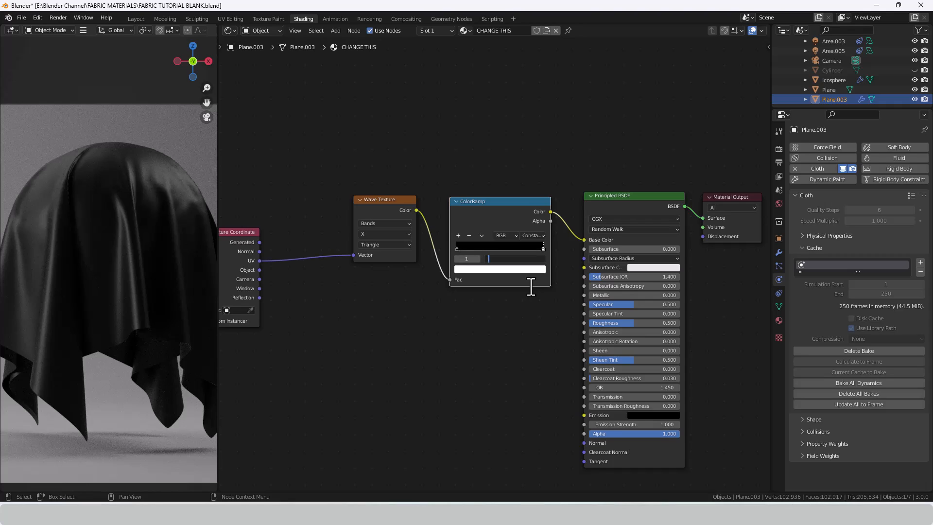
type(".99")
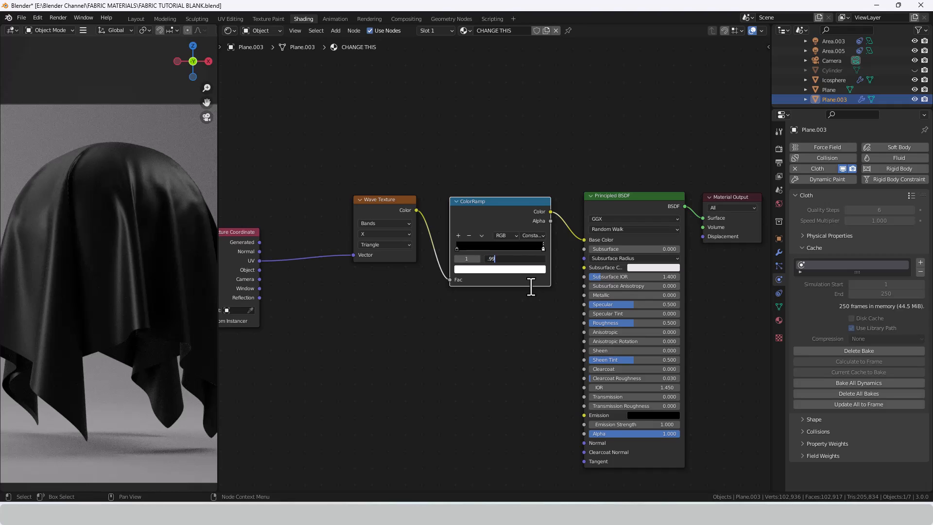
type("6")
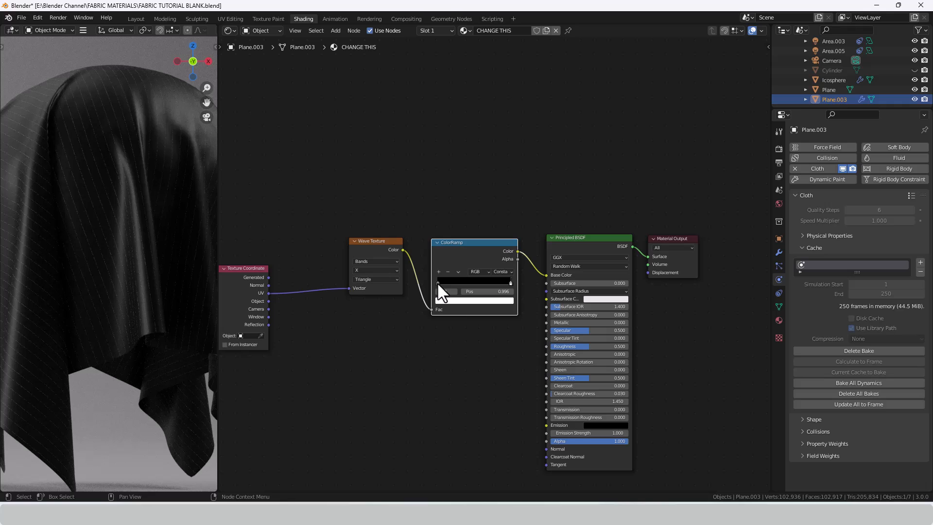
- Recolour the ramp's black stop to a dark navy with Hue 0.66
left_click(473, 283)
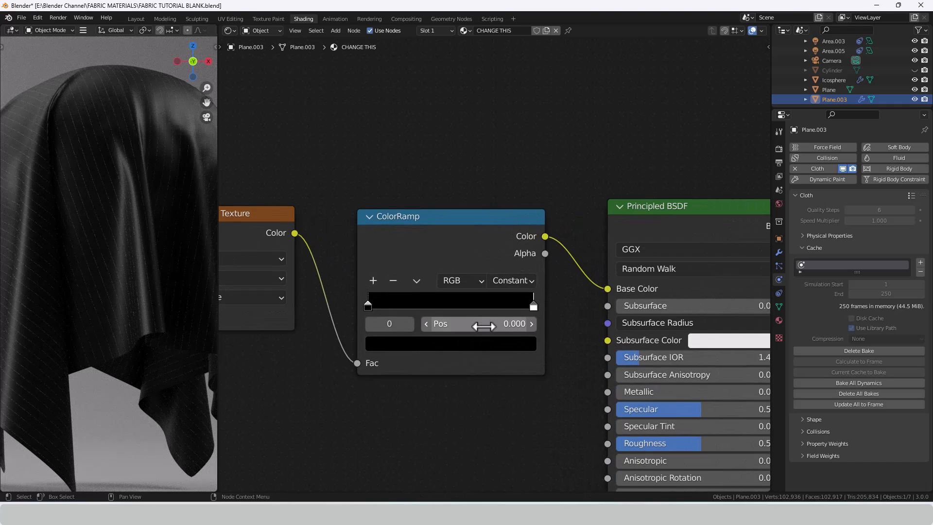
left_click(450, 343)
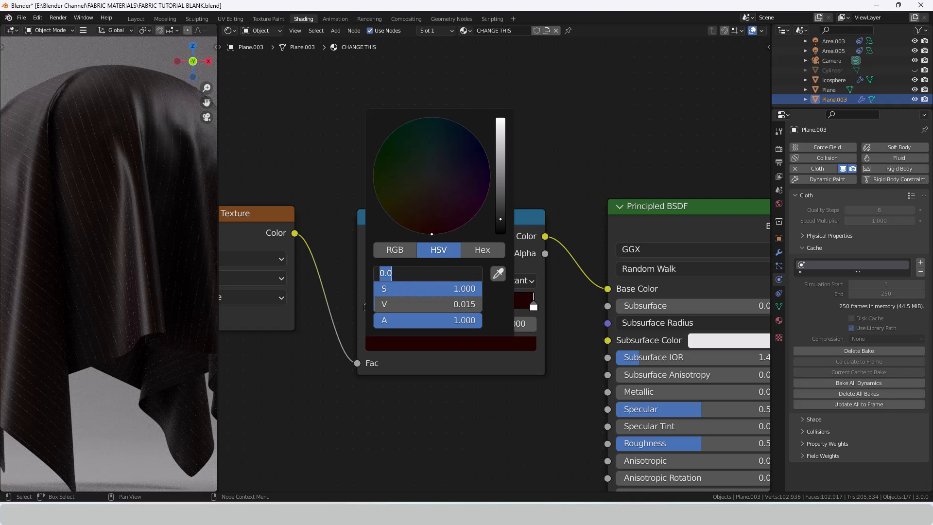
type(".66")
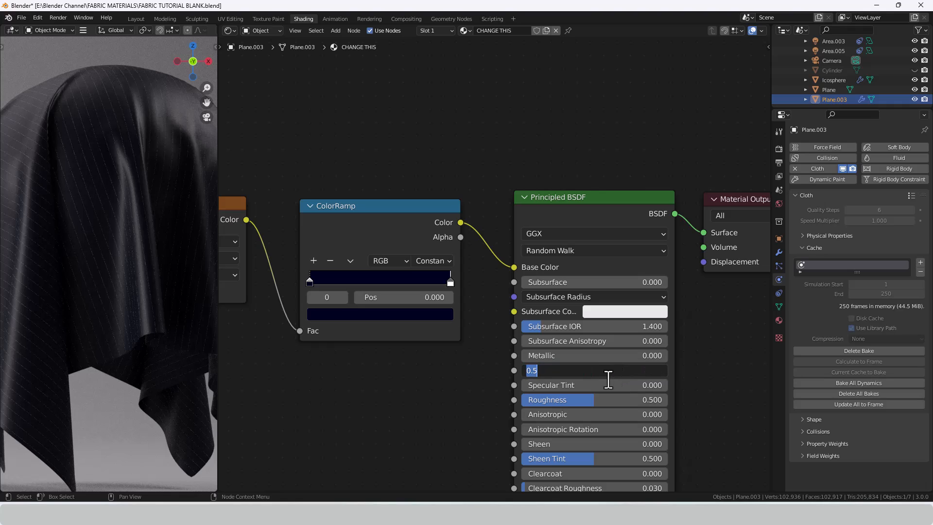
- Set the Principled BSDF Specular to 0.1 and Roughness to 0.75
type(".1")
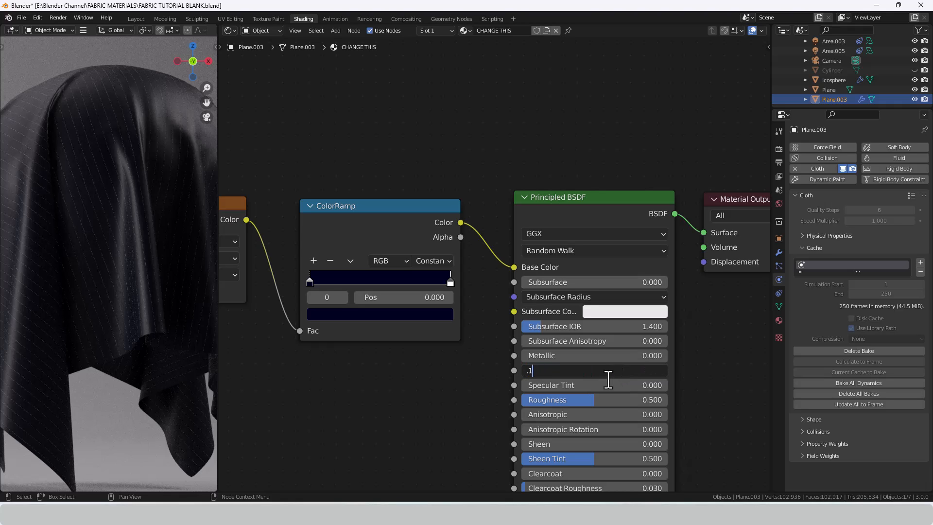
key("Return")
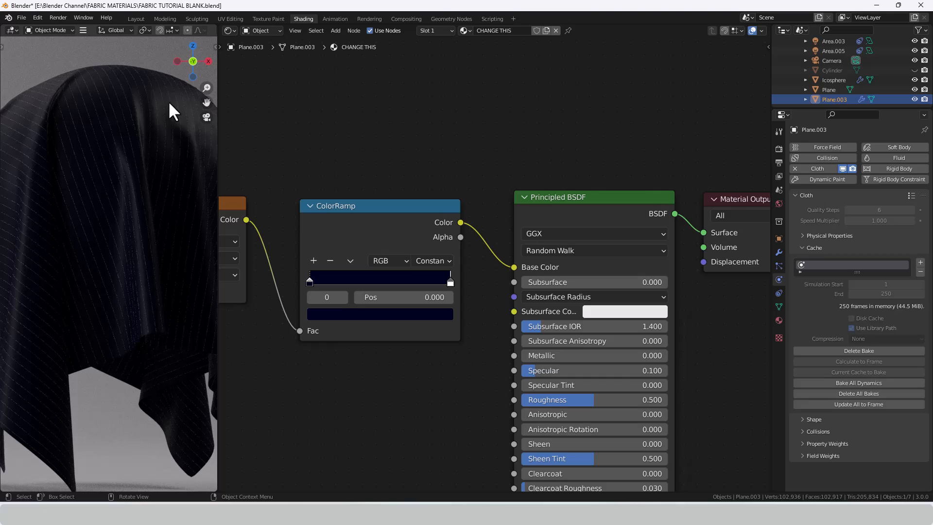
mouse_move(586, 381)
type(".05")
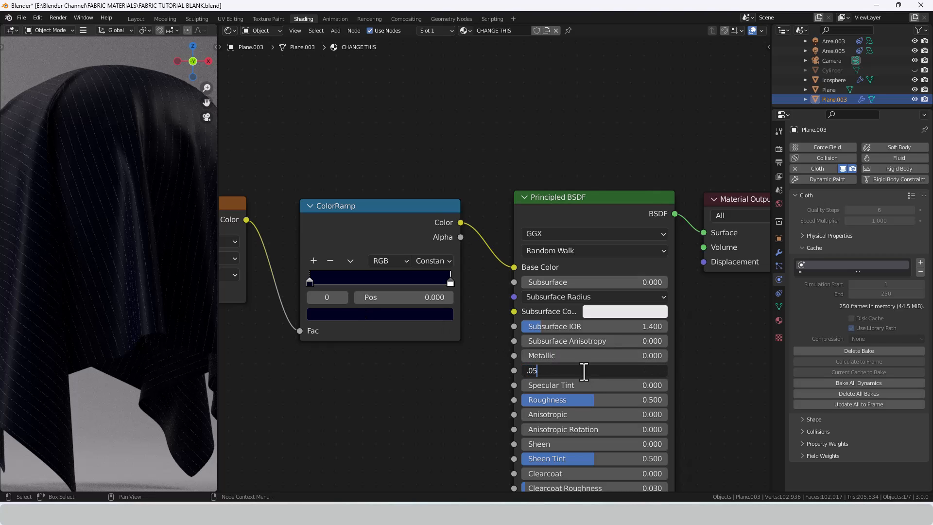
key("Return")
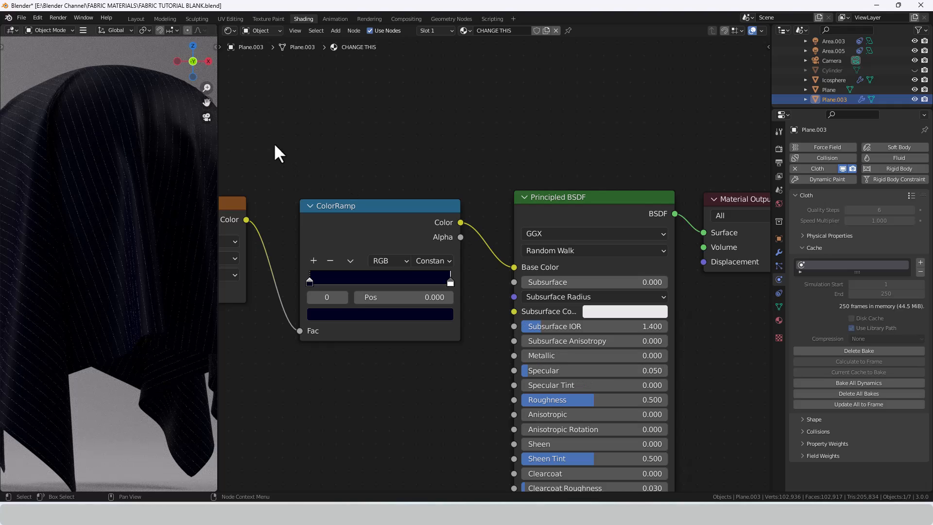
mouse_move(592, 387)
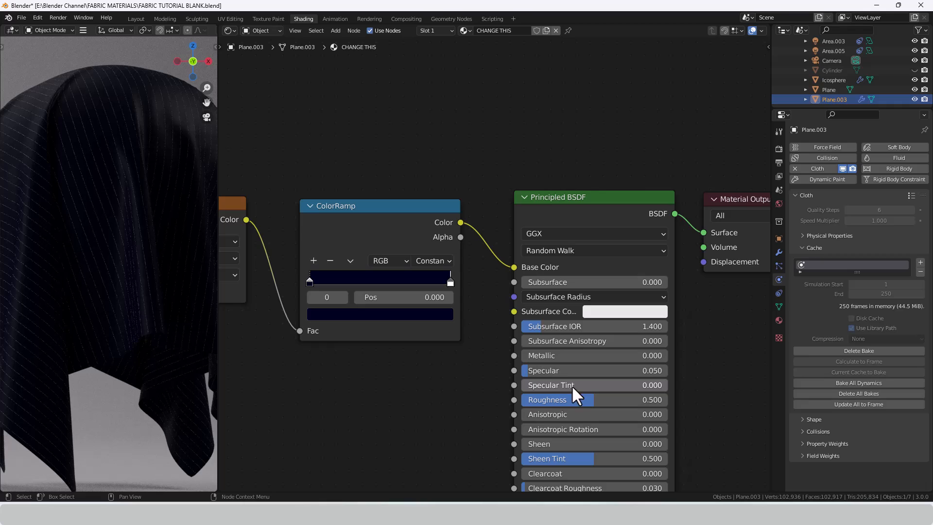
mouse_move(653, 373)
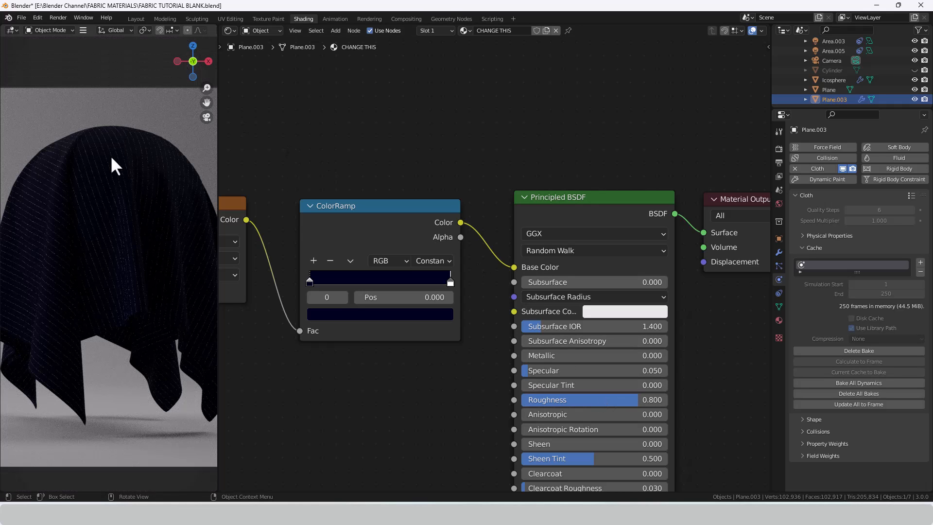
double_click(577, 400)
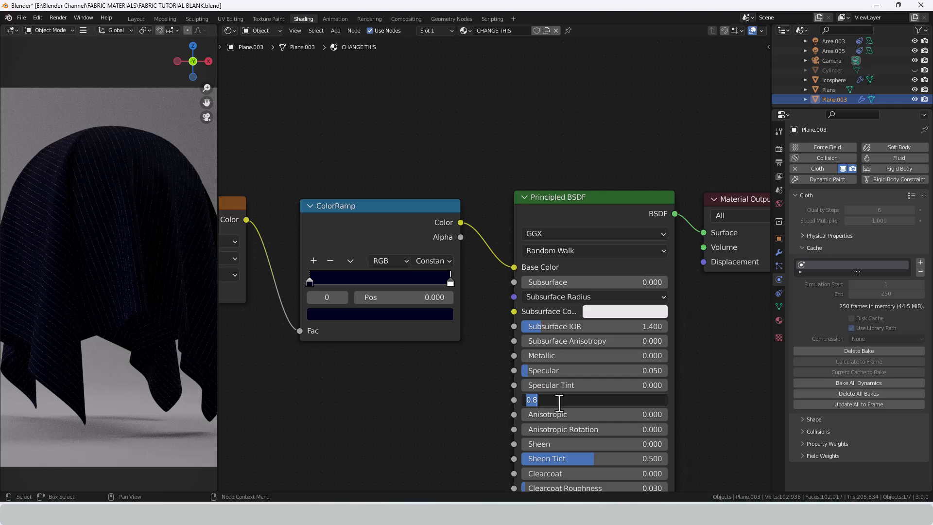
key("Return")
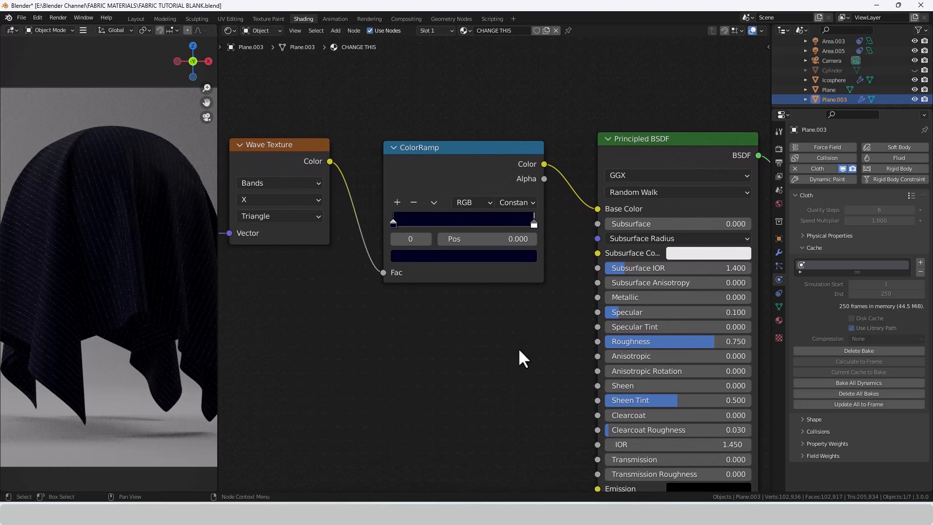
mouse_move(300, 407)
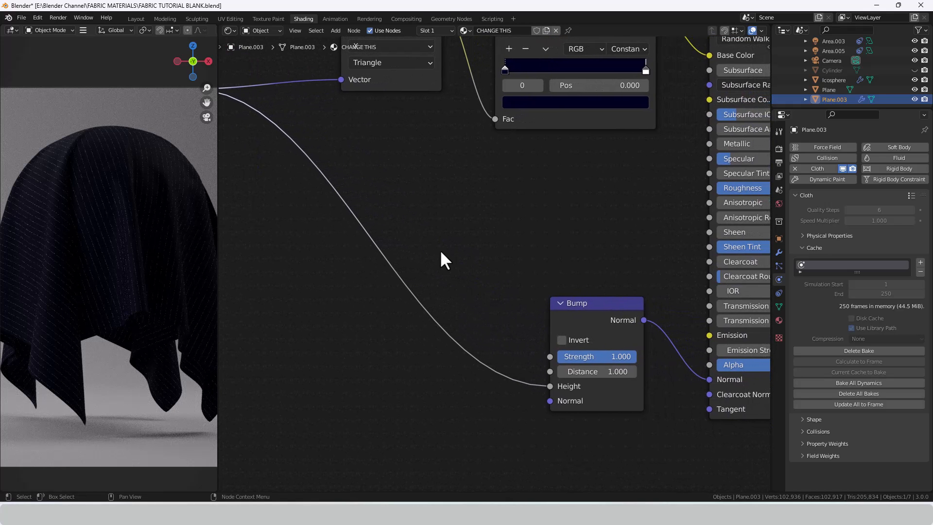
mouse_move(473, 268)
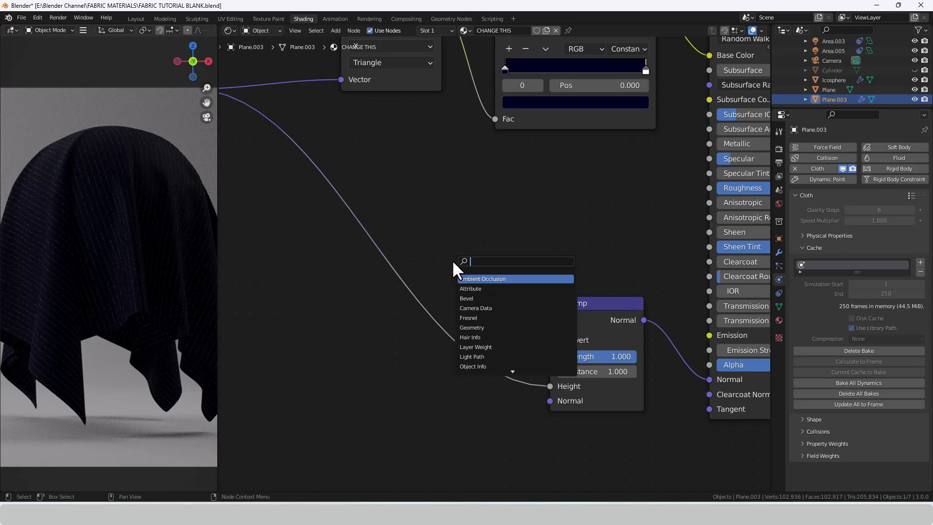
- Add a Noise Texture on the Bump height with scale 1000, detail 15 and roughness 0.9
type("NOISE")
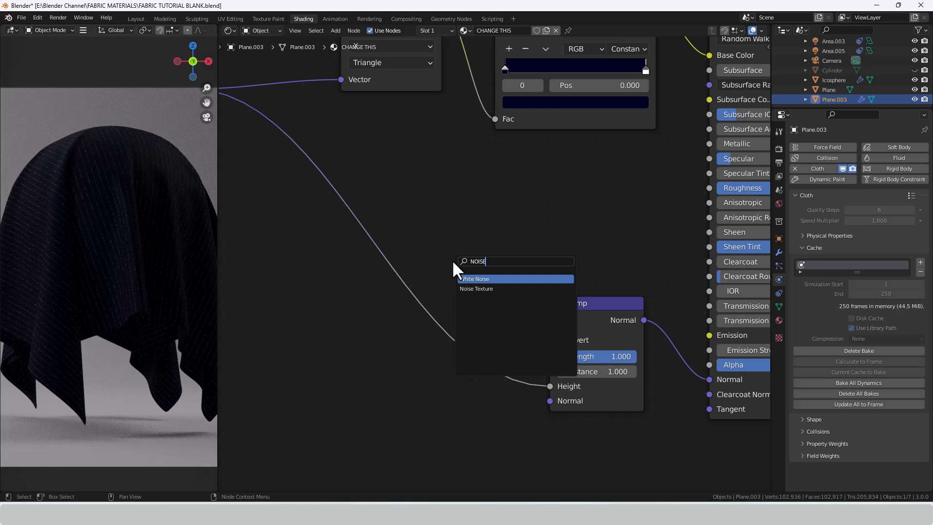
left_click(476, 289)
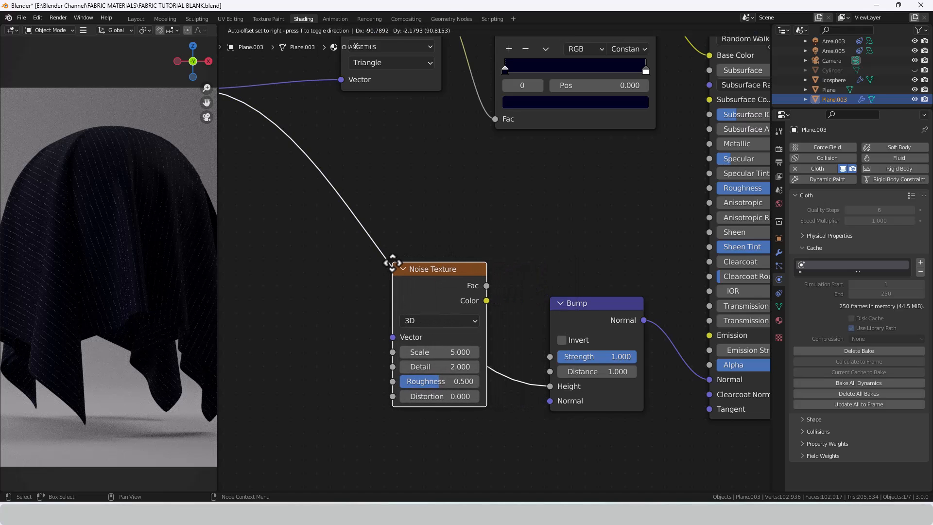
double_click(438, 352)
type("1000.000")
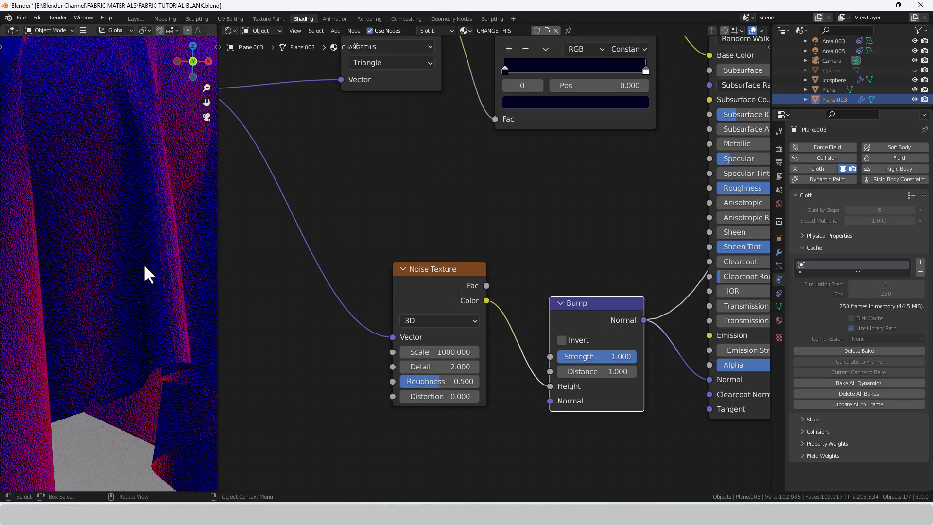
mouse_move(408, 393)
type(".9")
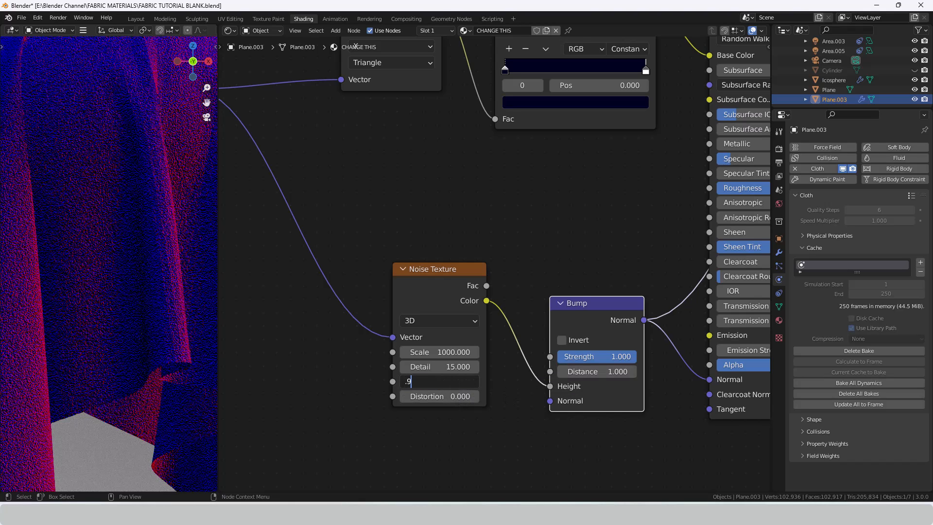
key("Return")
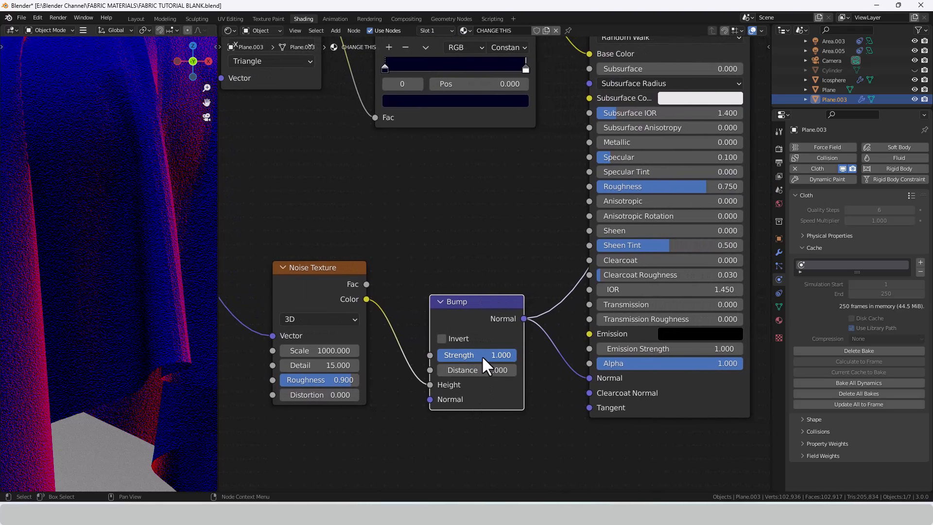
- Lower the Bump Strength to 0.01, then adjust it to 0.05
double_click(477, 355)
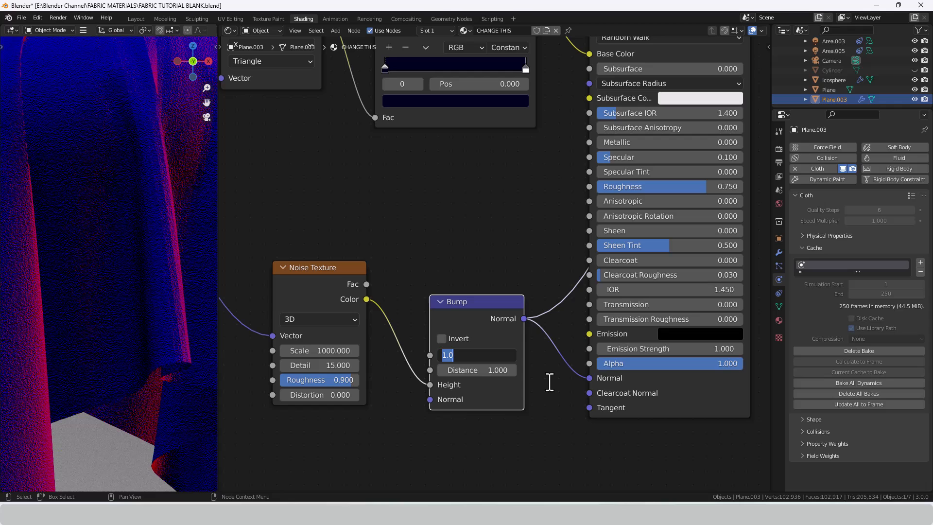
type("0.010")
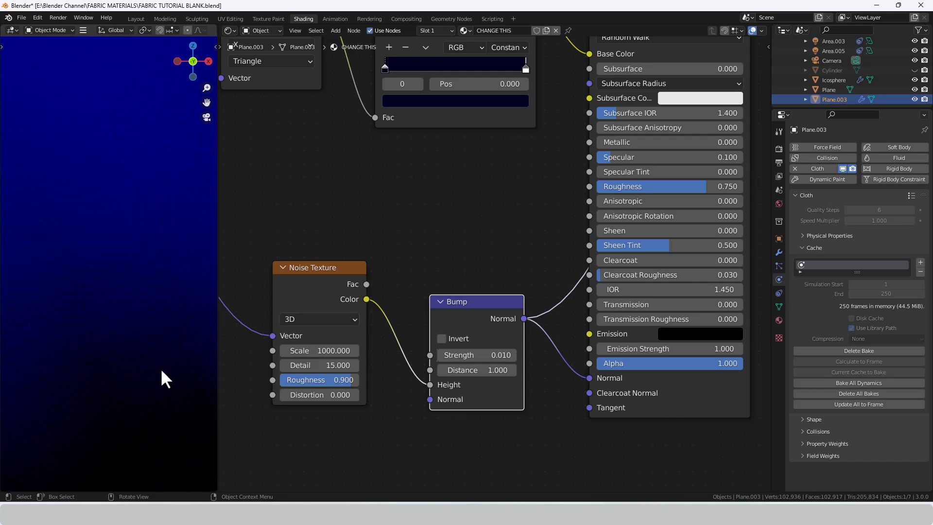
double_click(476, 354)
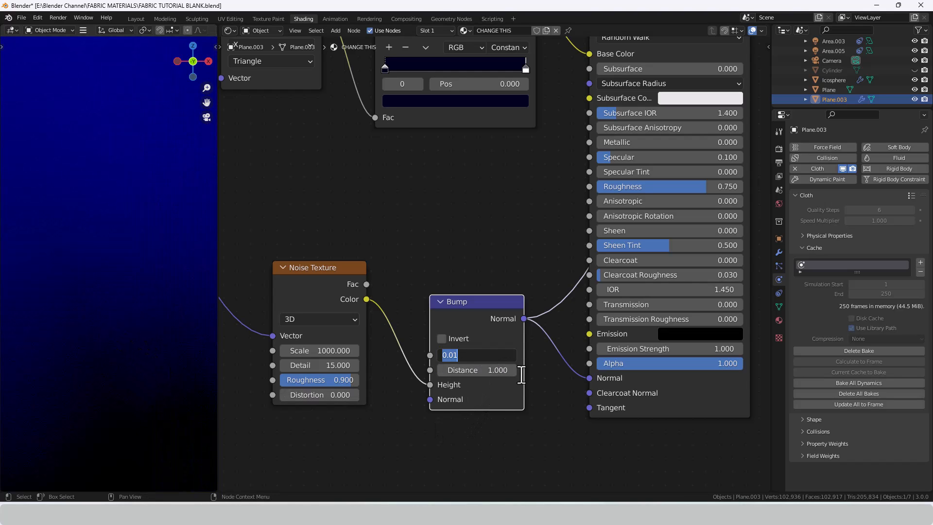
mouse_move(548, 396)
type("0.050")
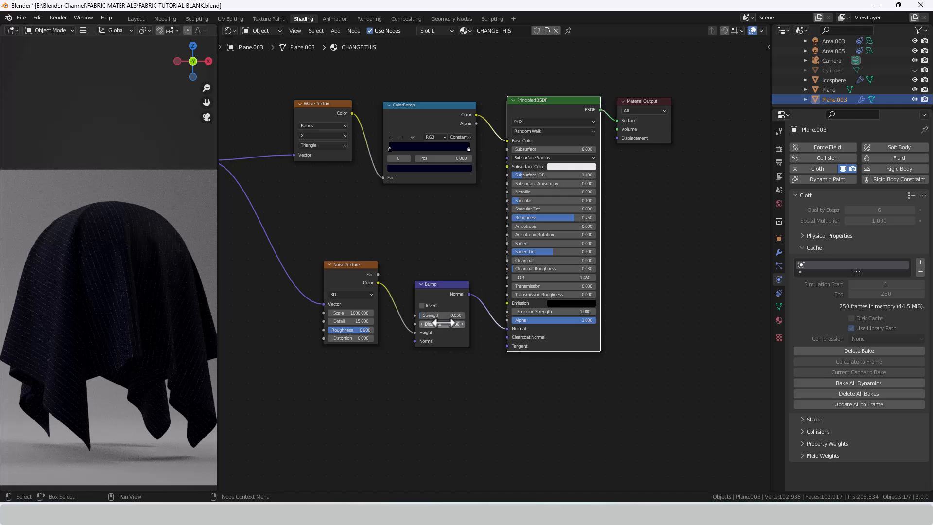
- Raise Bump Strength to 0.1 and rearrange the node tree into a tighter layout
left_click(441, 315)
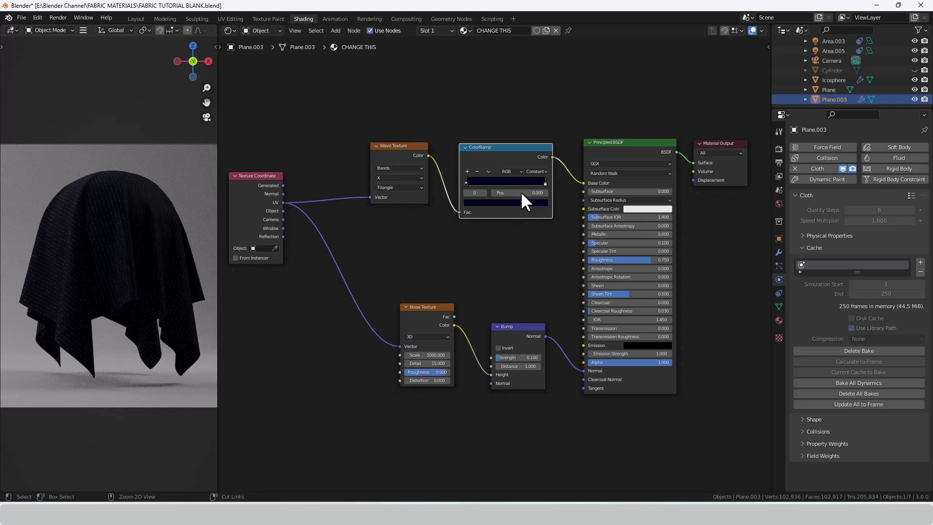
mouse_move(277, 190)
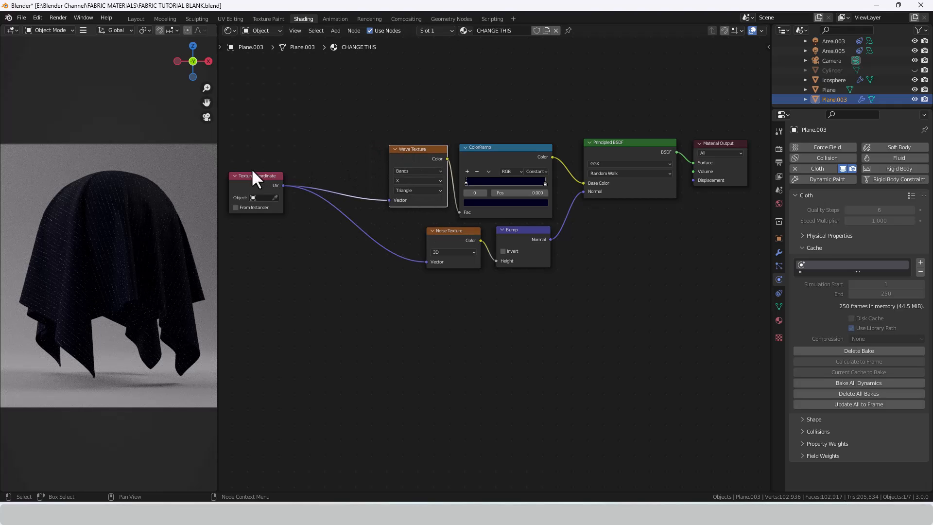
left_click_drag(256, 176, 336, 196)
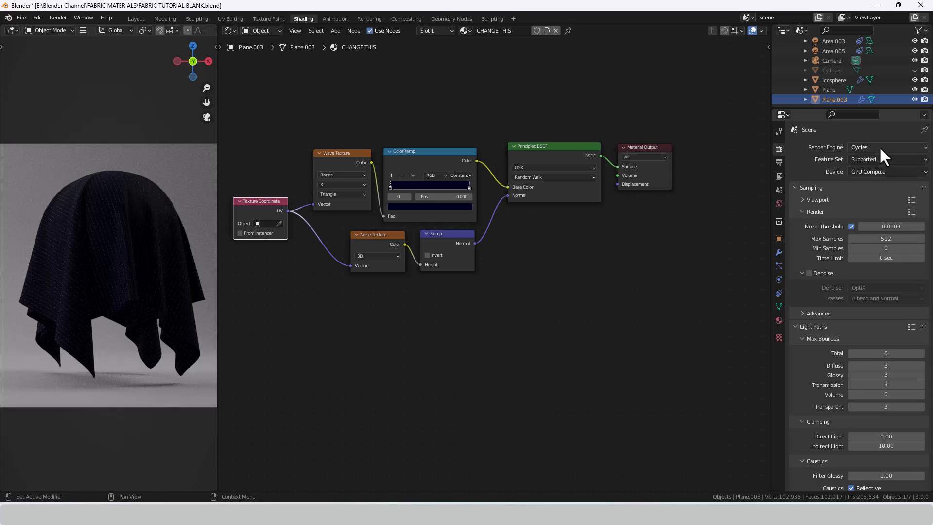
mouse_move(821, 253)
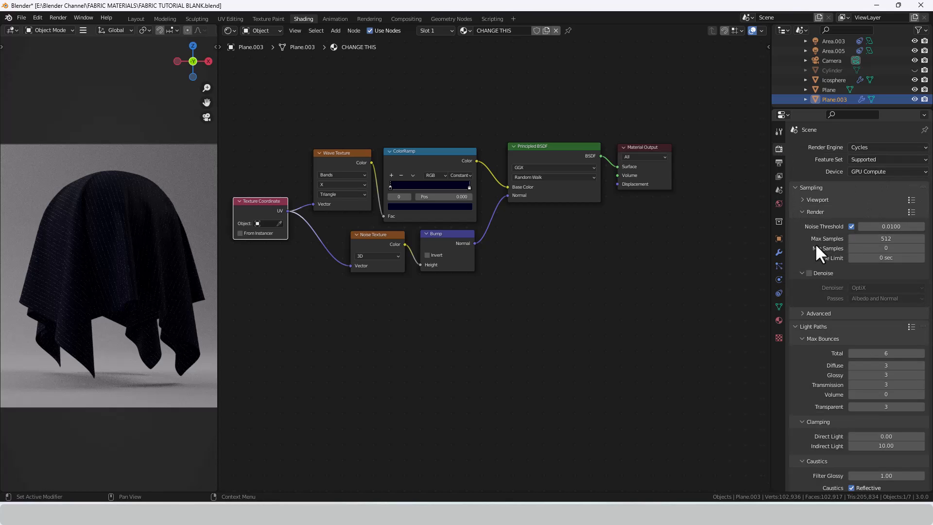
- Set Cycles Max Samples to 256 and Performance Tile Size to 64
double_click(887, 239)
type("256")
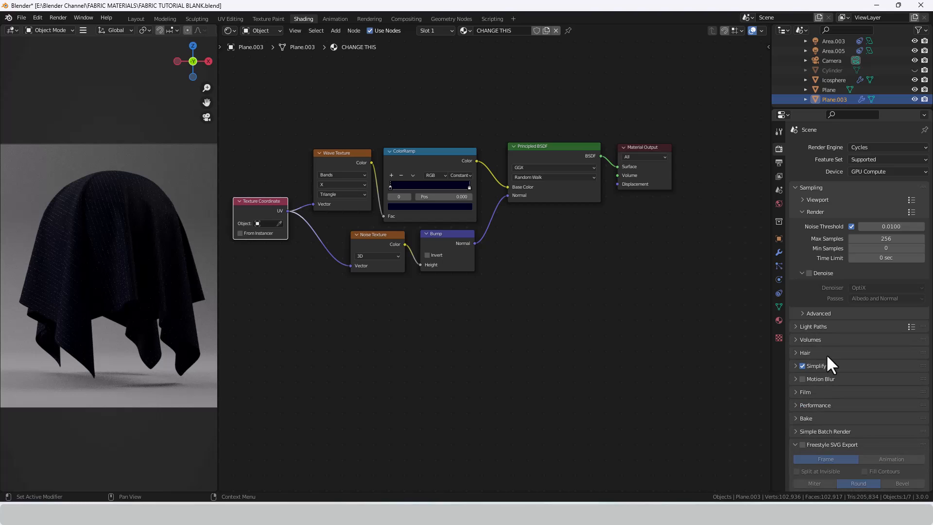
mouse_move(804, 412)
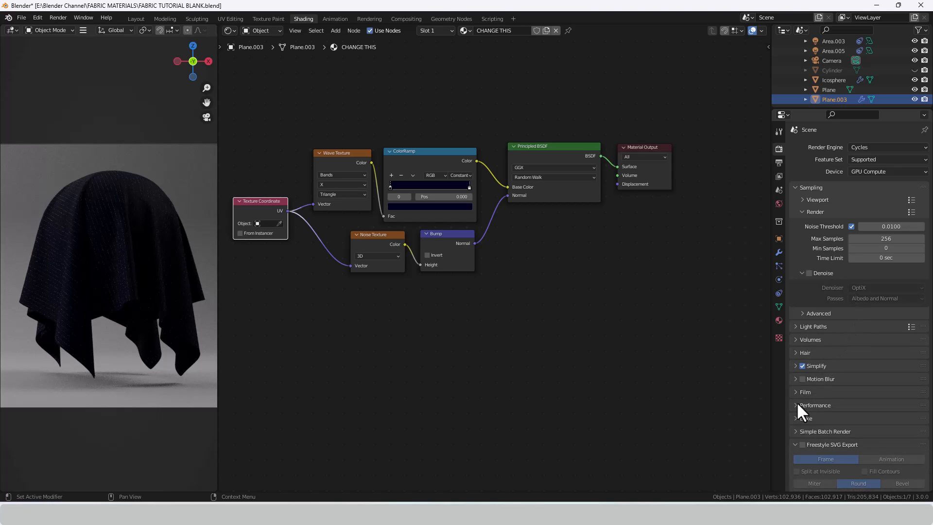
left_click(815, 406)
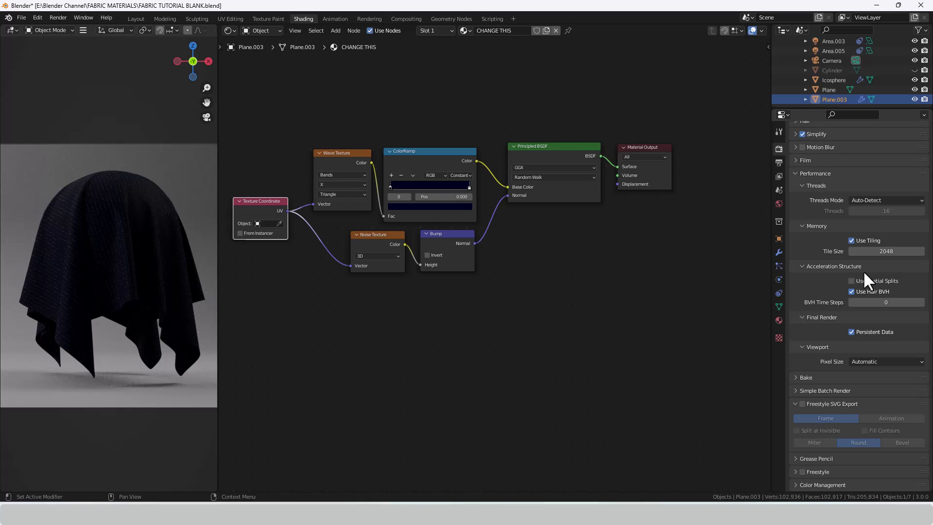
double_click(886, 251)
type("64")
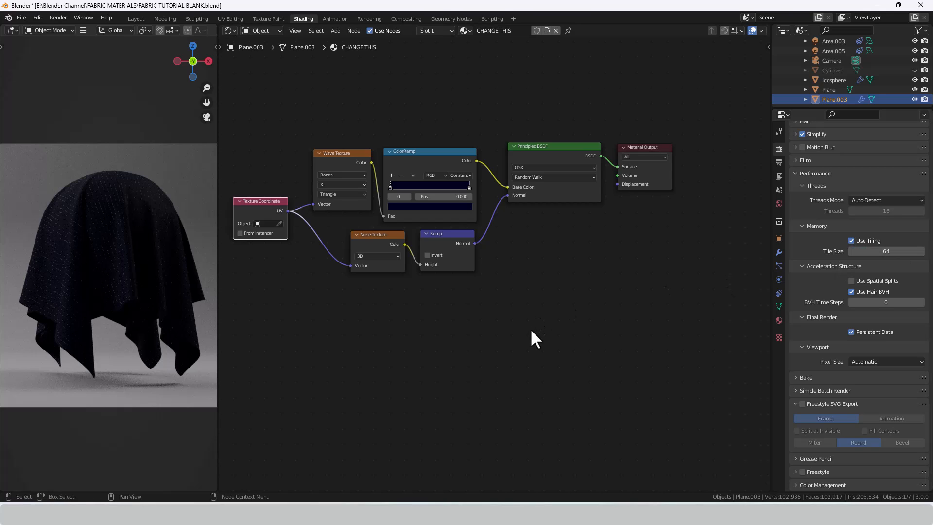
- Render the draped pinstripe cloth with Render Image, launching it twice from the Render menu
left_click(58, 17)
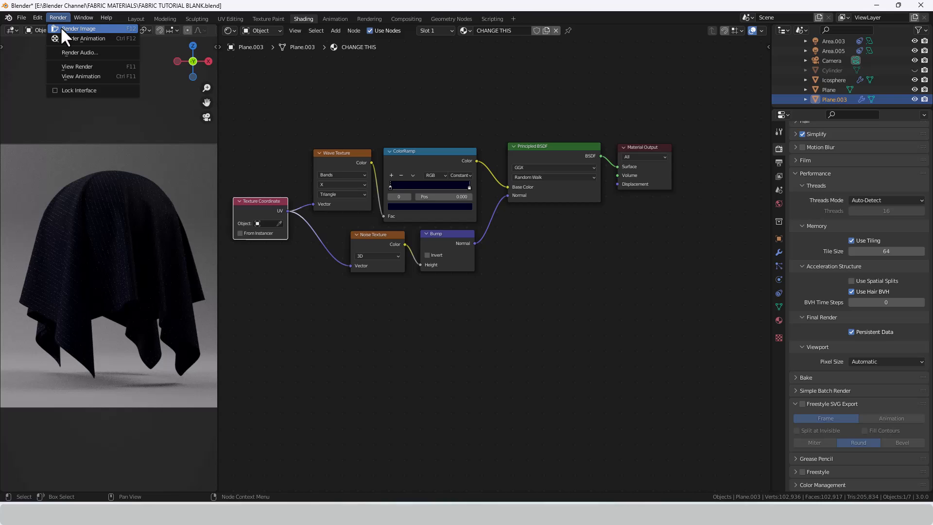
left_click(78, 28)
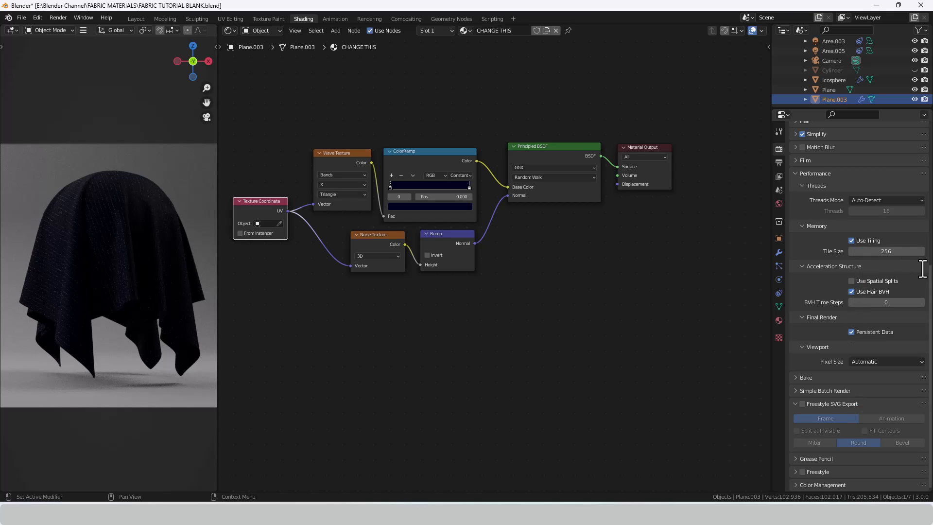
left_click(57, 17)
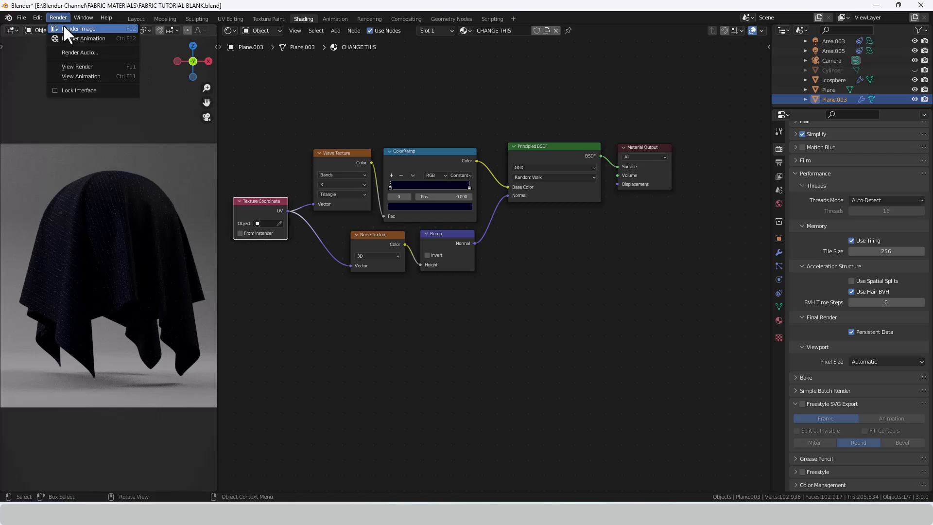
left_click(79, 28)
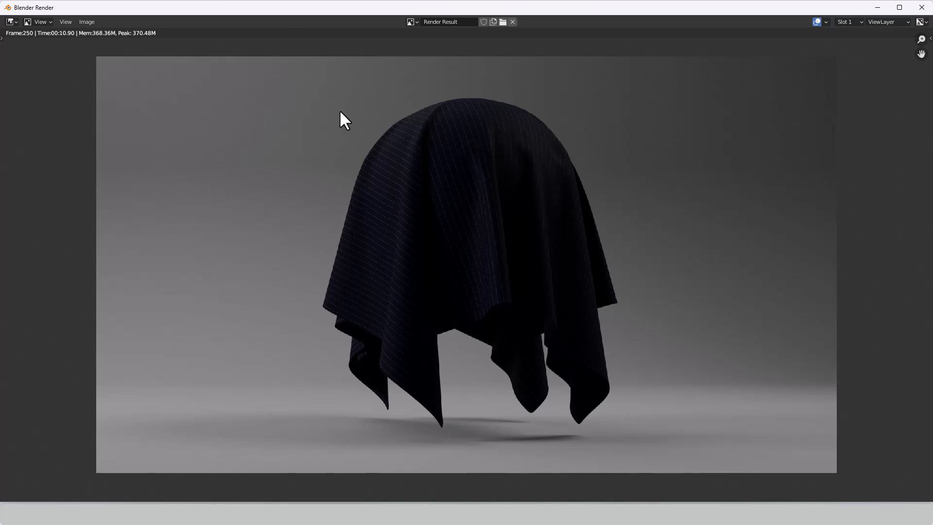
mouse_move(461, 251)
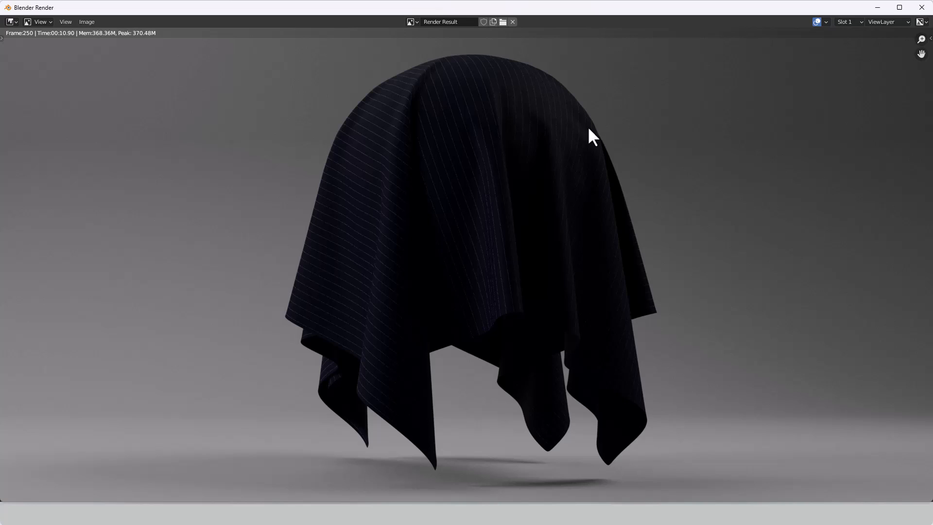
mouse_move(536, 233)
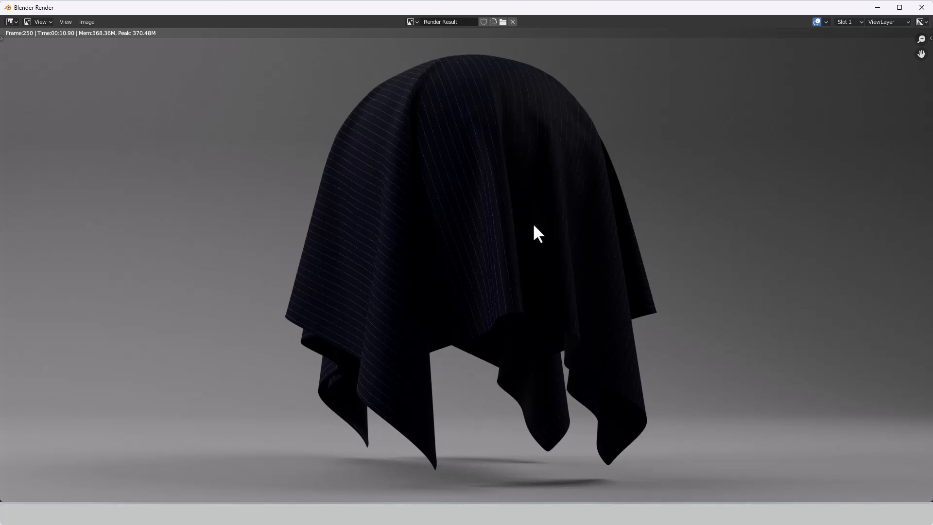